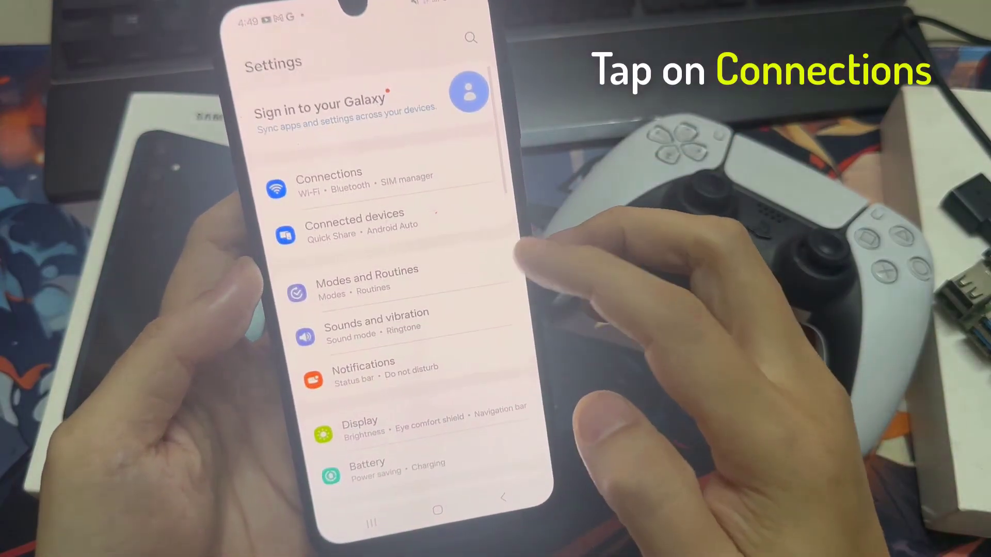
Go into Connections from the main Settings list.
{"action": "left_click", "coordinate": [328, 184]}
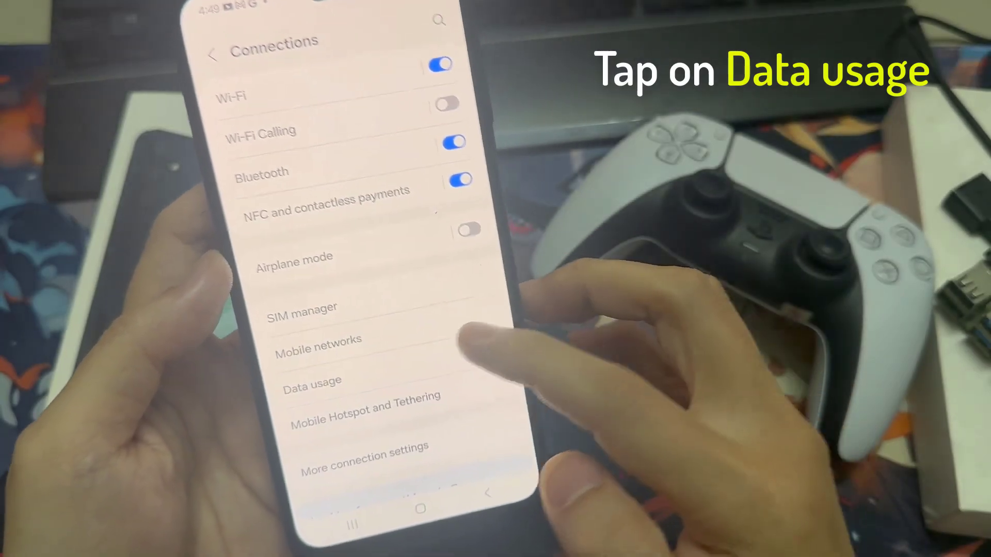
Go into Data usage, showing 3.25 GB used Jan 1–31 with a 2.00 GB warning.
{"action": "left_click", "coordinate": [311, 380]}
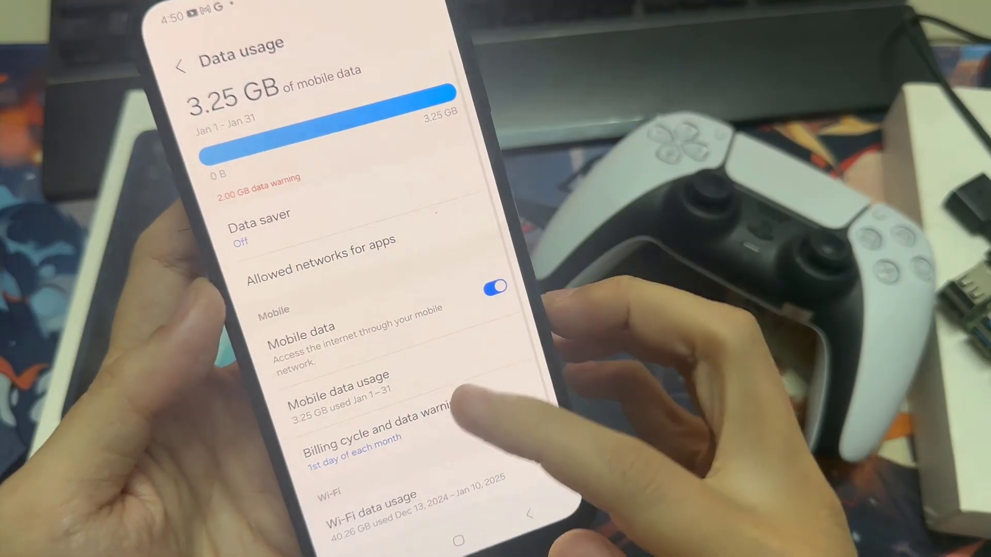
Under Billing cycle and data warning, set the billing cycle to start on the 10th.
{"action": "left_click", "coordinate": [355, 438]}
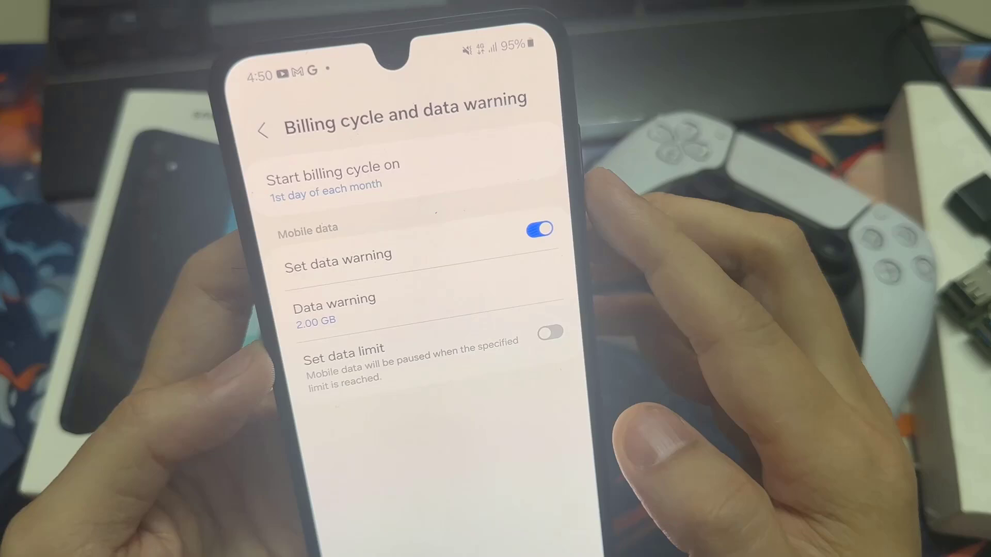
{"action": "left_click", "coordinate": [334, 174]}
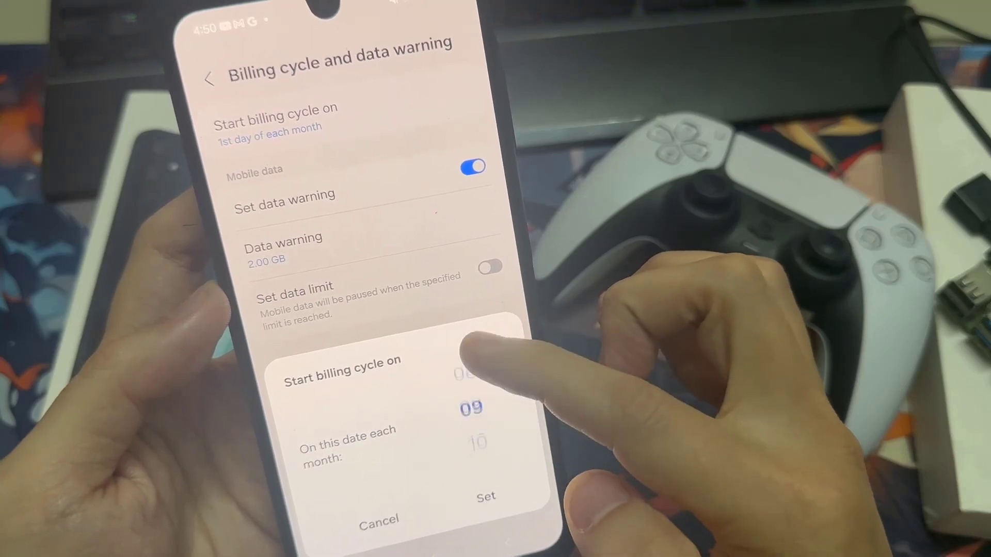
{"action": "left_click", "coordinate": [486, 496]}
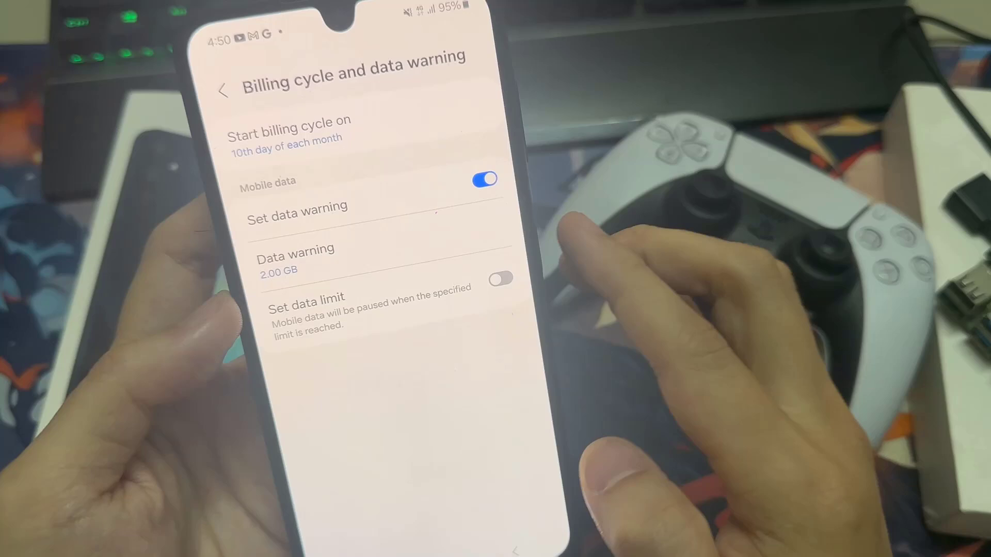